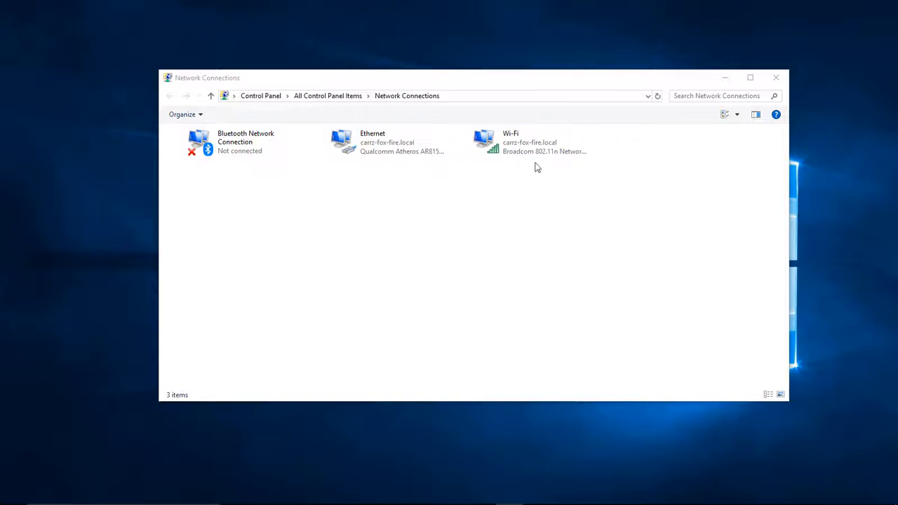
{"action": "mouse_move", "coordinate": [547, 171]}
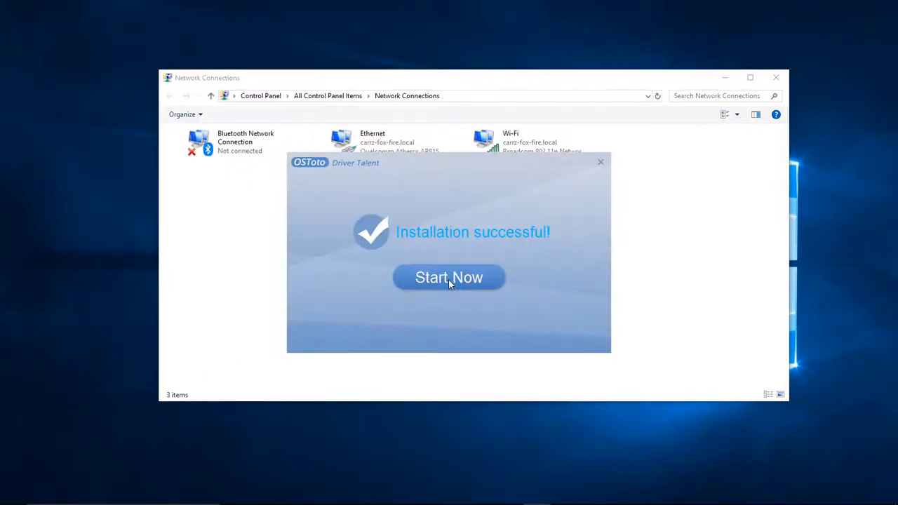
- Launch Driver Talent from the installer's Start Now button to reach its home screen
{"action": "left_click", "coordinate": [449, 277]}
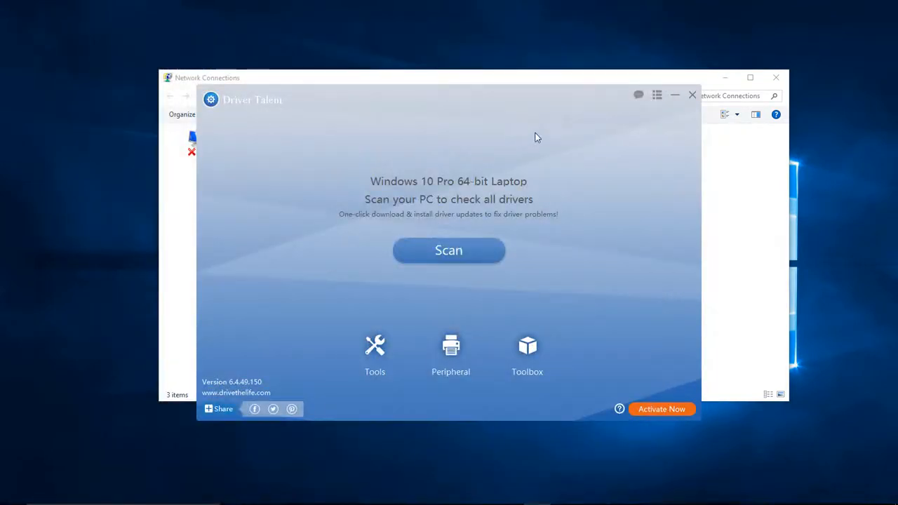
{"action": "mouse_move", "coordinate": [449, 258]}
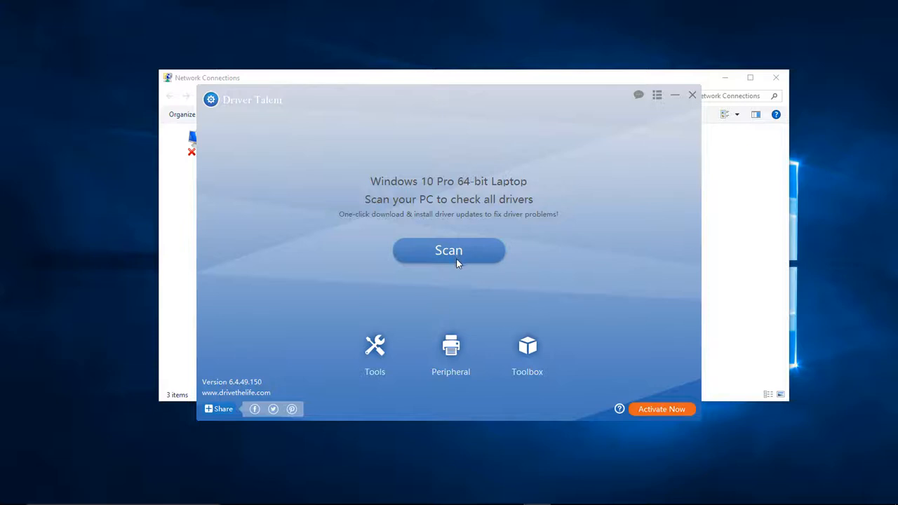
{"action": "mouse_move", "coordinate": [485, 281]}
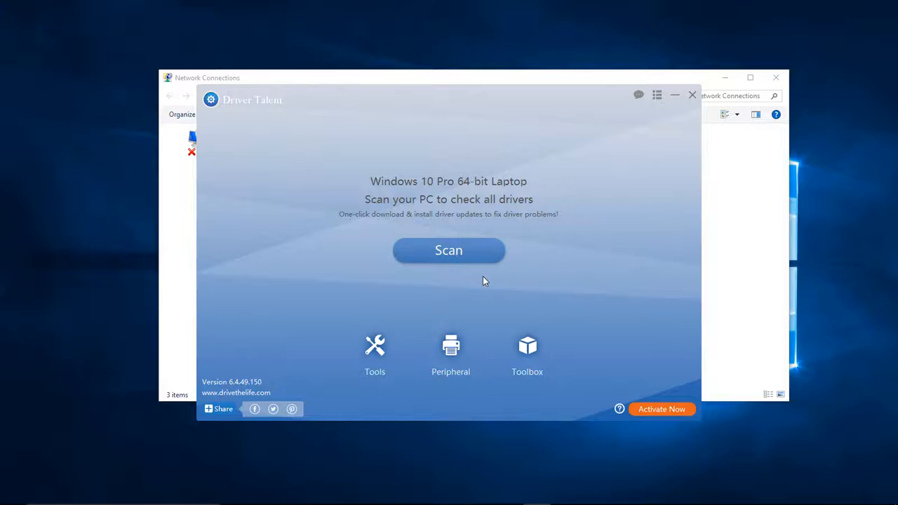
- Scan the PC for drivers and reach the Broadcom 802.11n Wlan entry in the Normal section
{"action": "left_click", "coordinate": [449, 250]}
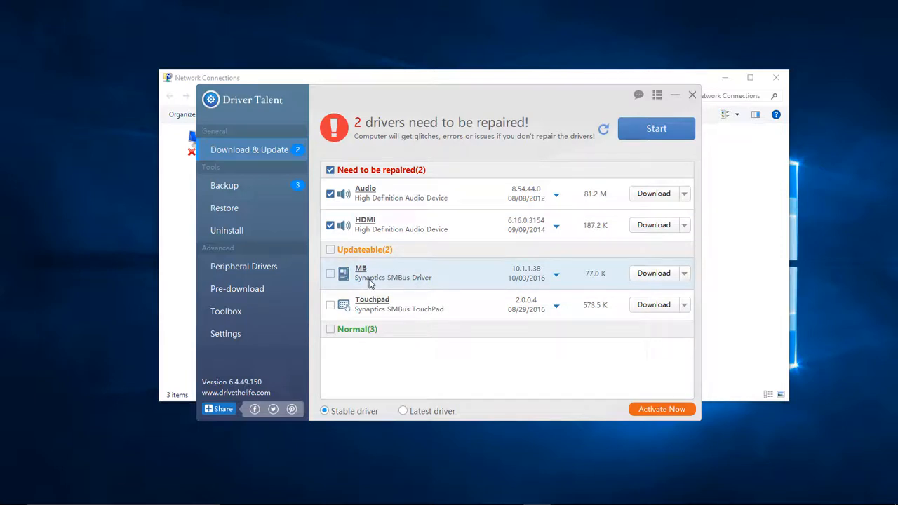
{"action": "mouse_move", "coordinate": [404, 286]}
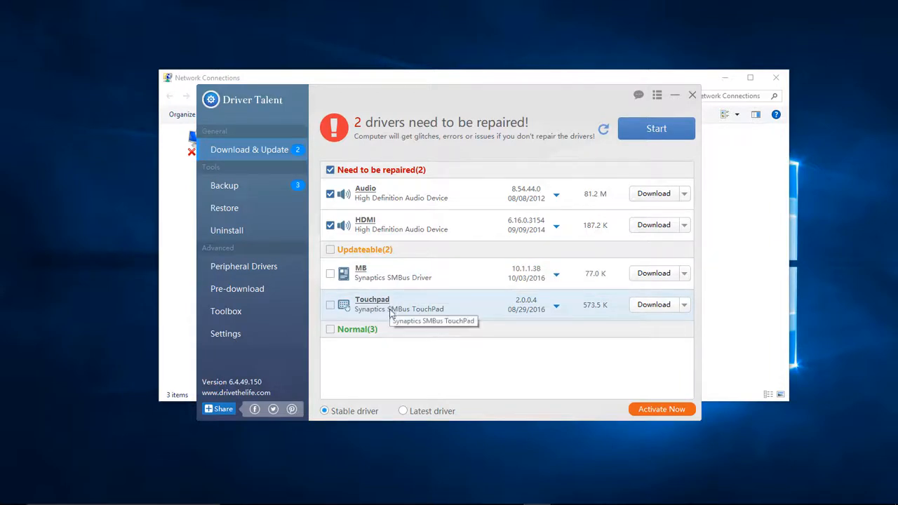
{"action": "scroll", "scroll_direction": "down", "scroll_amount": 3}
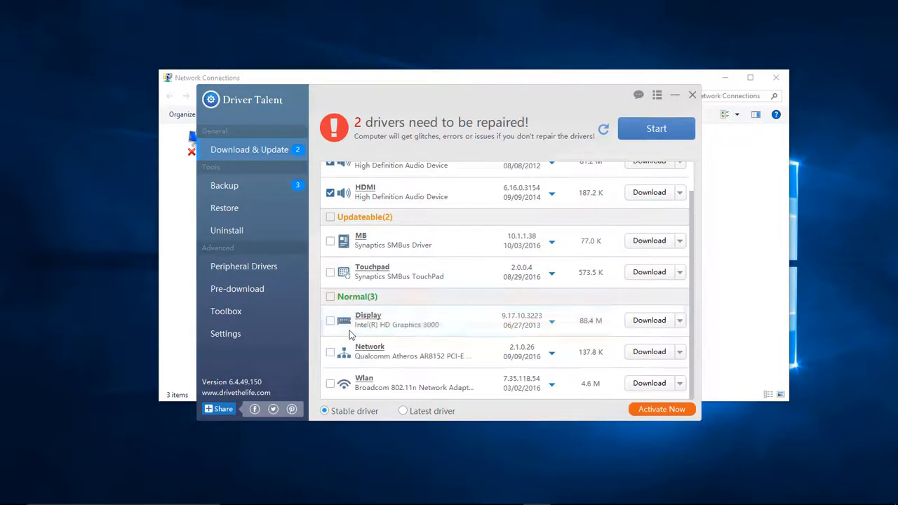
{"action": "mouse_move", "coordinate": [379, 371]}
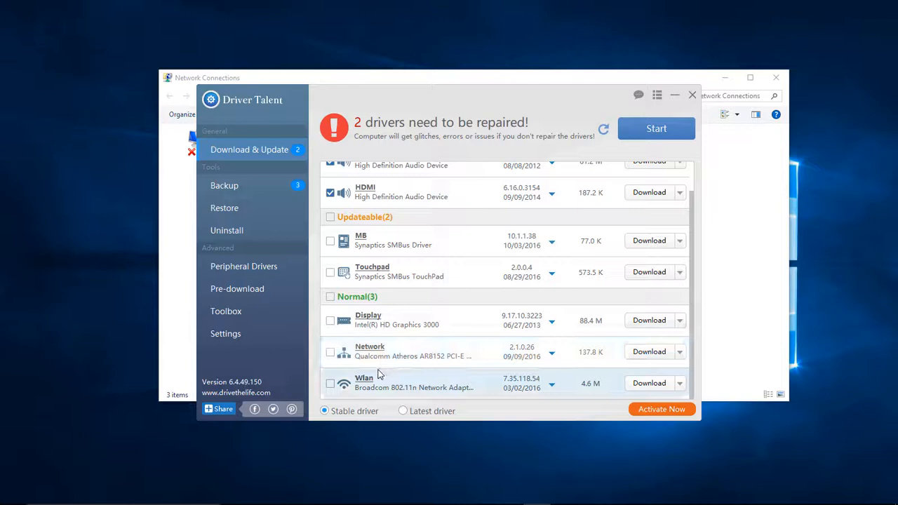
{"action": "mouse_move", "coordinate": [371, 383]}
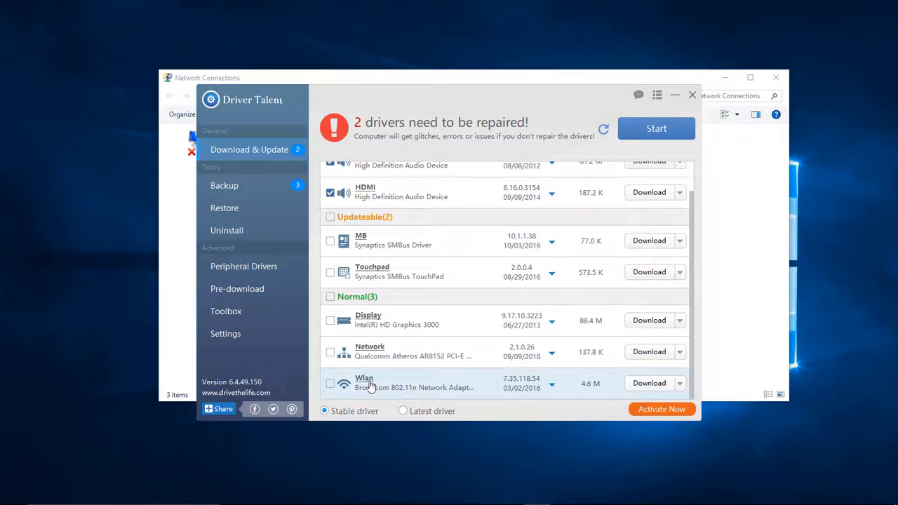
{"action": "mouse_move", "coordinate": [454, 341]}
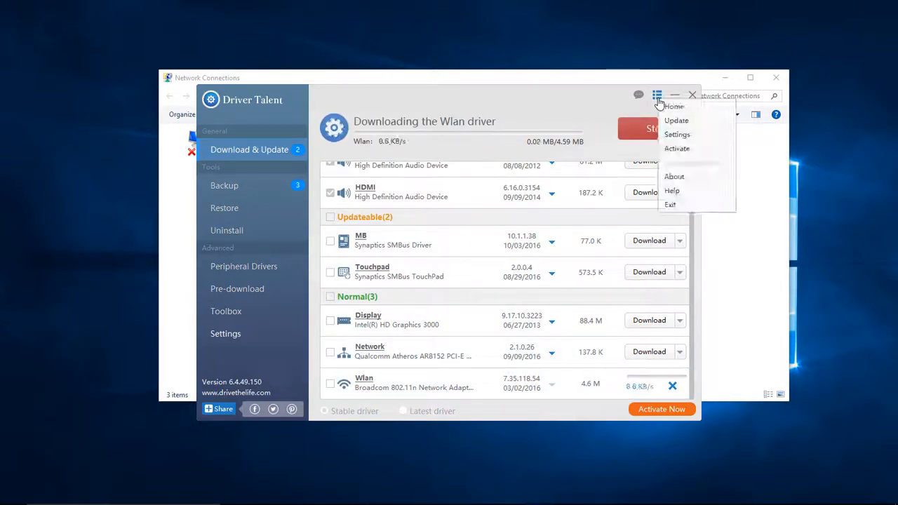
- Go to Driver Talent's settings to reach the OSTotoFolder download location
{"action": "left_click", "coordinate": [676, 135]}
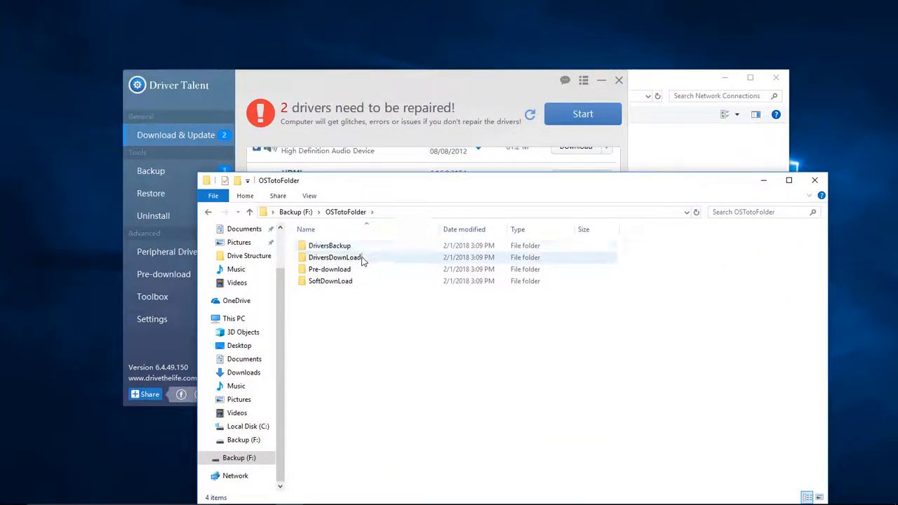
- Enter DriversDownLoad and then WIN10(64) to reach the downloaded Wi-Fi driver files
{"action": "double_click", "coordinate": [334, 258]}
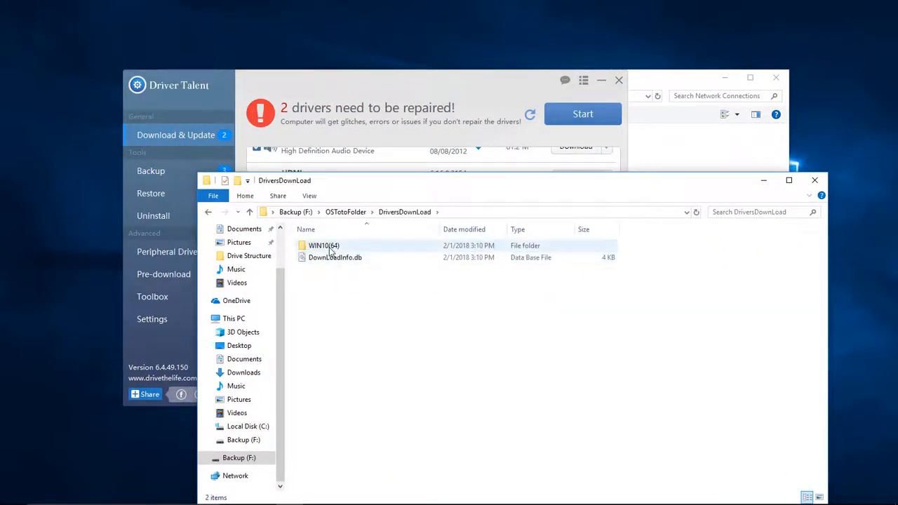
{"action": "double_click", "coordinate": [321, 244]}
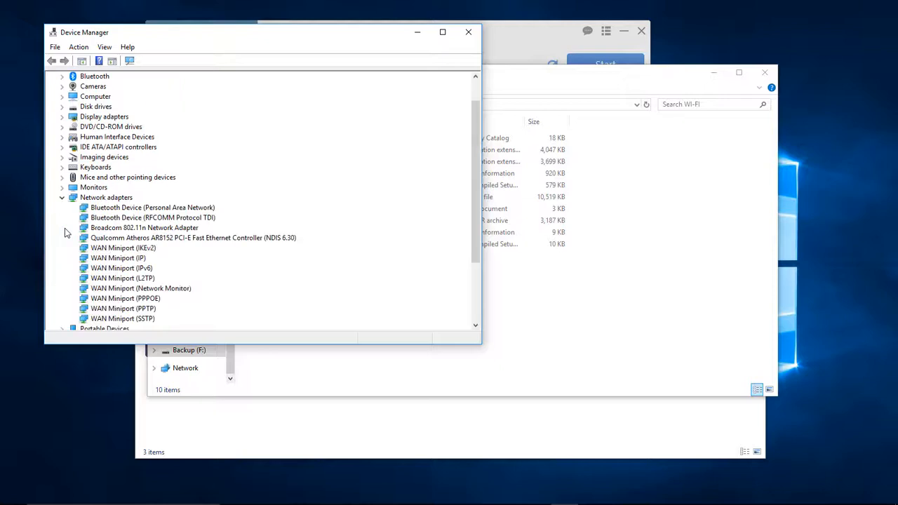
{"action": "mouse_move", "coordinate": [115, 227]}
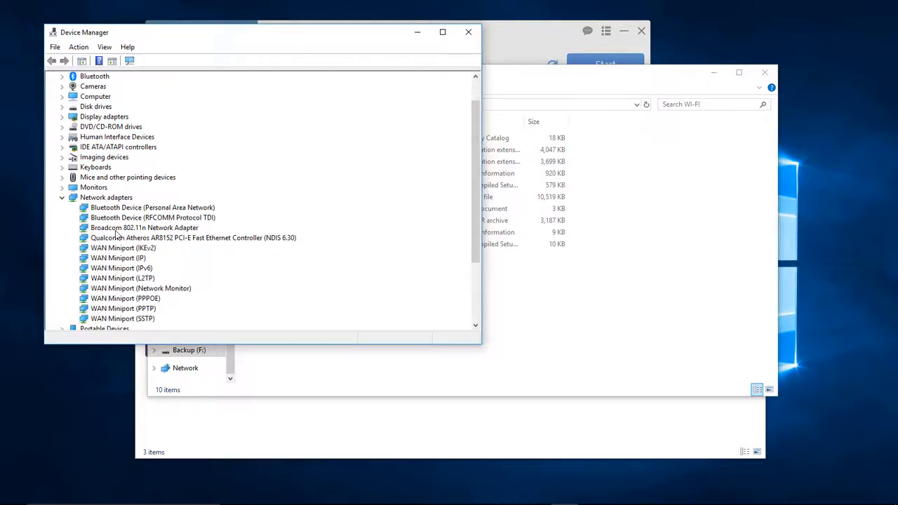
- Show the properties of the Broadcom 802.11n Network Adapter under Network adapters
{"action": "left_click", "coordinate": [143, 228]}
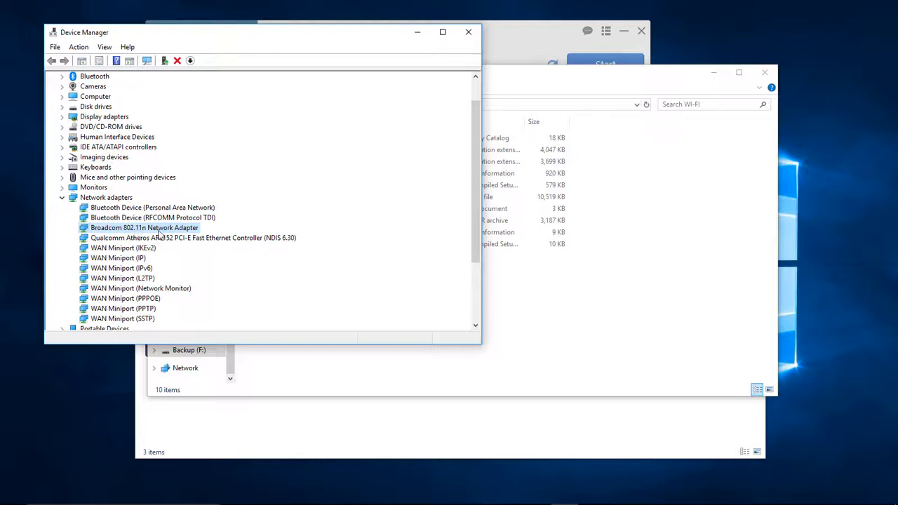
{"action": "right_click", "coordinate": [143, 227]}
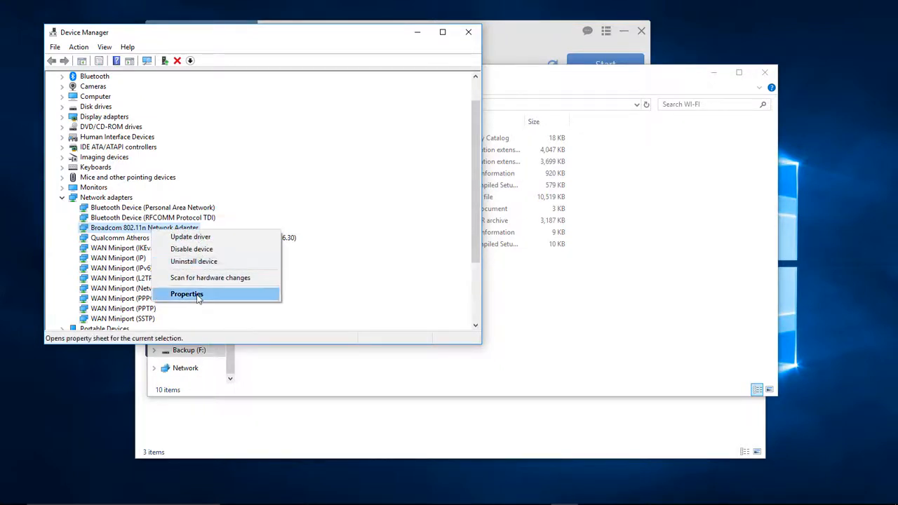
{"action": "left_click", "coordinate": [187, 294]}
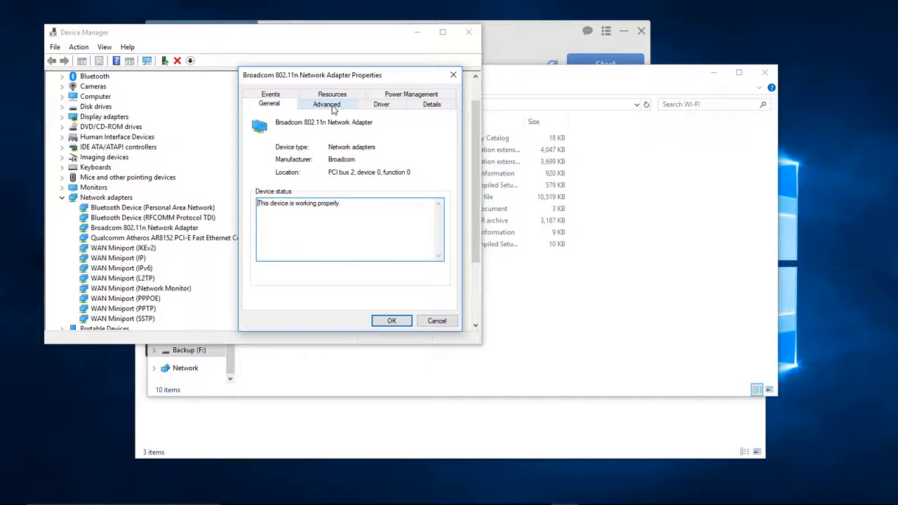
- View the adapter's Driver details showing installed version 6.30.223.256
{"action": "left_click", "coordinate": [381, 104]}
{"action": "type", "text": "6.30.223.256"}
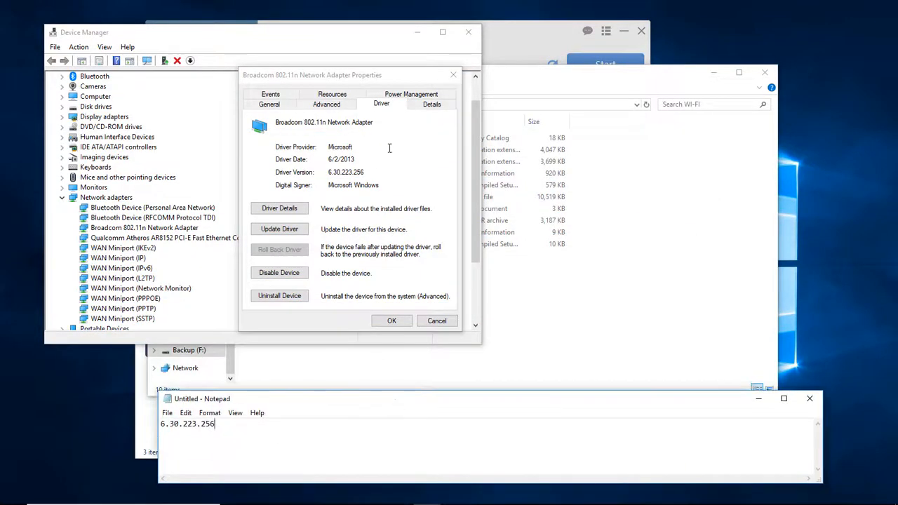
{"action": "mouse_move", "coordinate": [279, 230]}
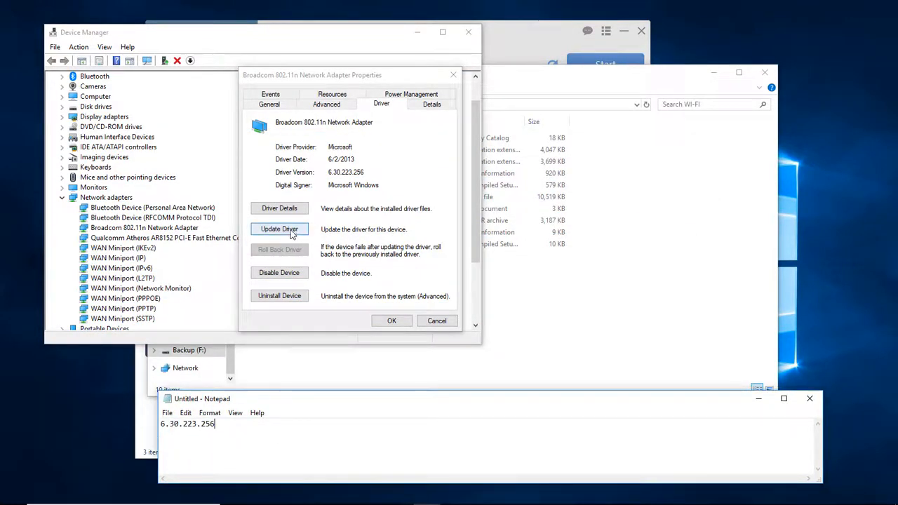
- Start Update Driver via Browse my computer, pick from a list and Have Disk, with the Wi-Fi folder alongside
{"action": "left_click", "coordinate": [279, 229]}
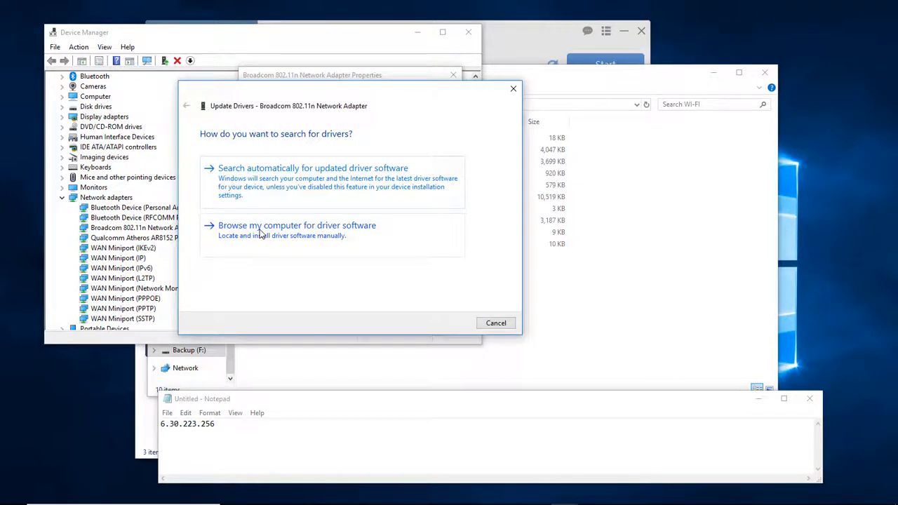
{"action": "left_click", "coordinate": [298, 225]}
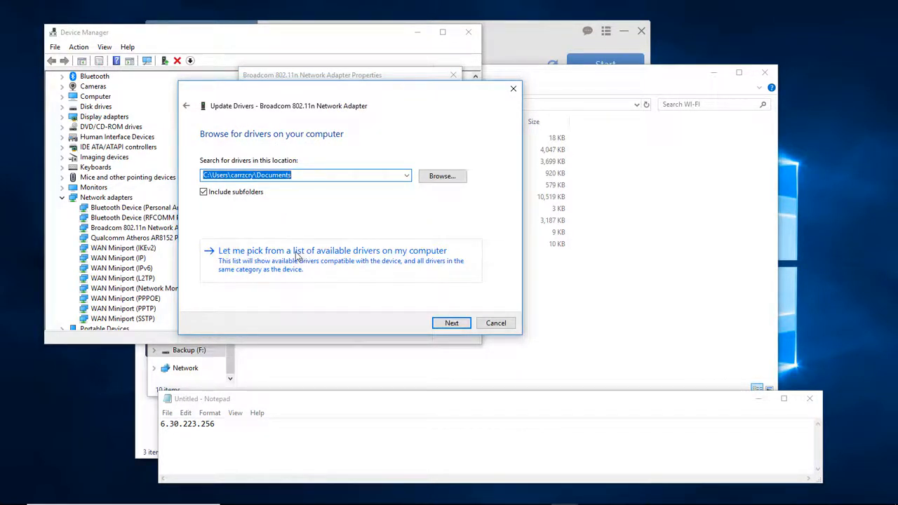
{"action": "left_click", "coordinate": [331, 250]}
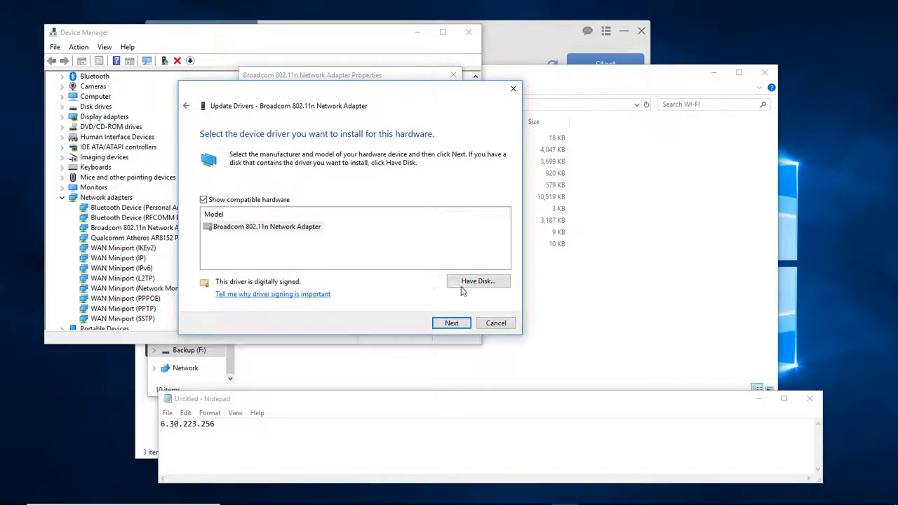
{"action": "left_click", "coordinate": [477, 280]}
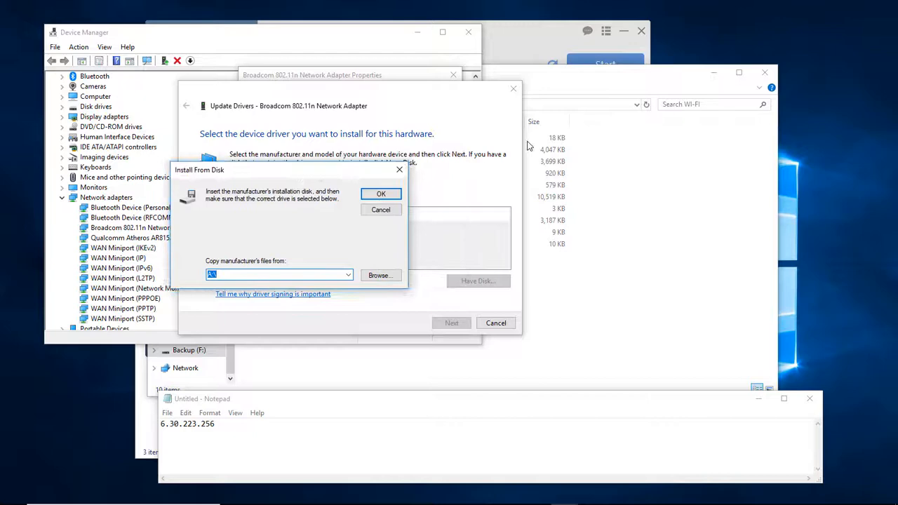
{"action": "left_click", "coordinate": [379, 275]}
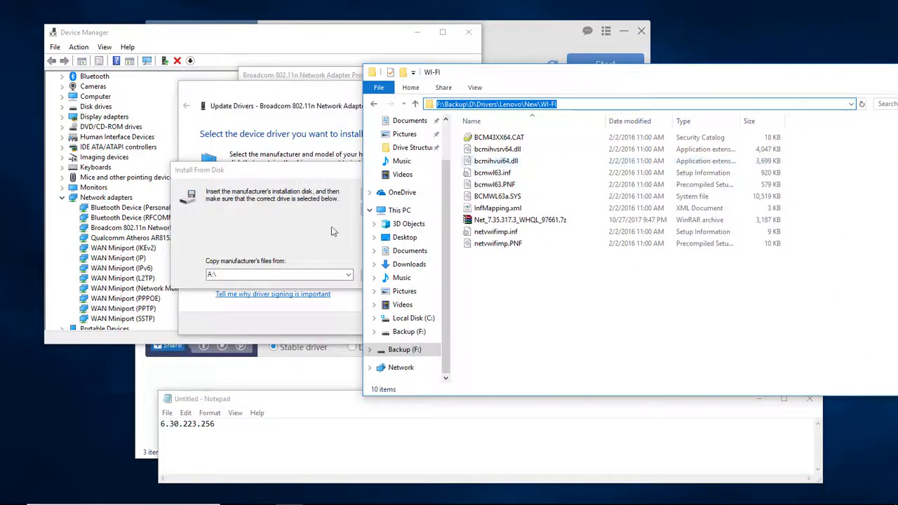
- Install the Broadcom 802.11n Network Adapter driver from the Lenovo Wi-Fi folder, accepting the unverified warning
{"action": "right_click", "coordinate": [275, 273]}
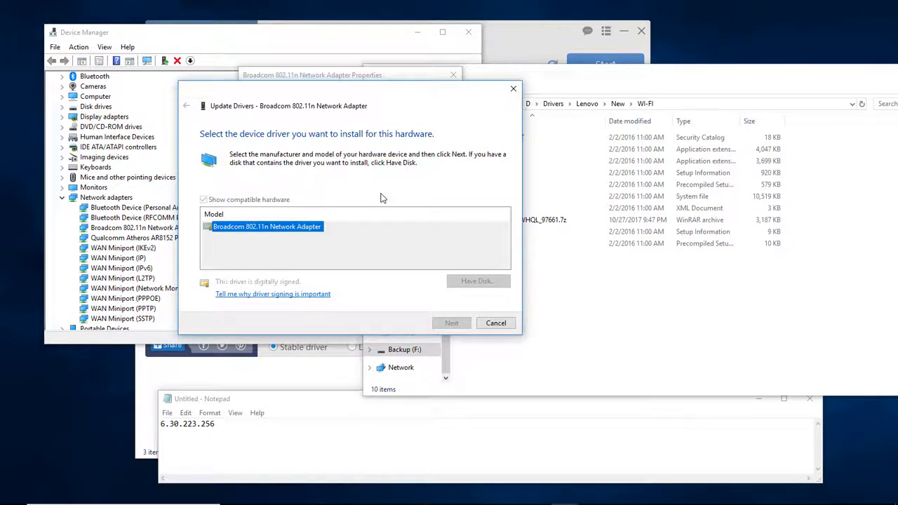
{"action": "left_click", "coordinate": [205, 199]}
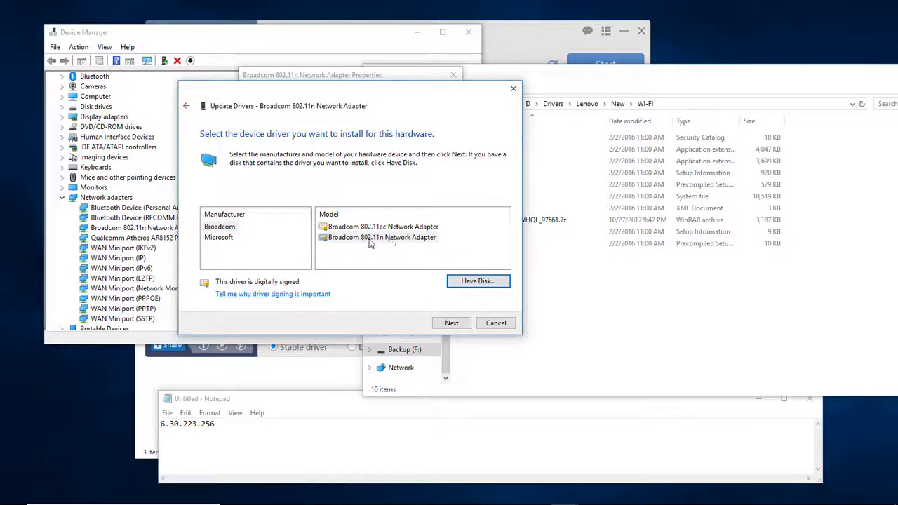
{"action": "left_click", "coordinate": [382, 237]}
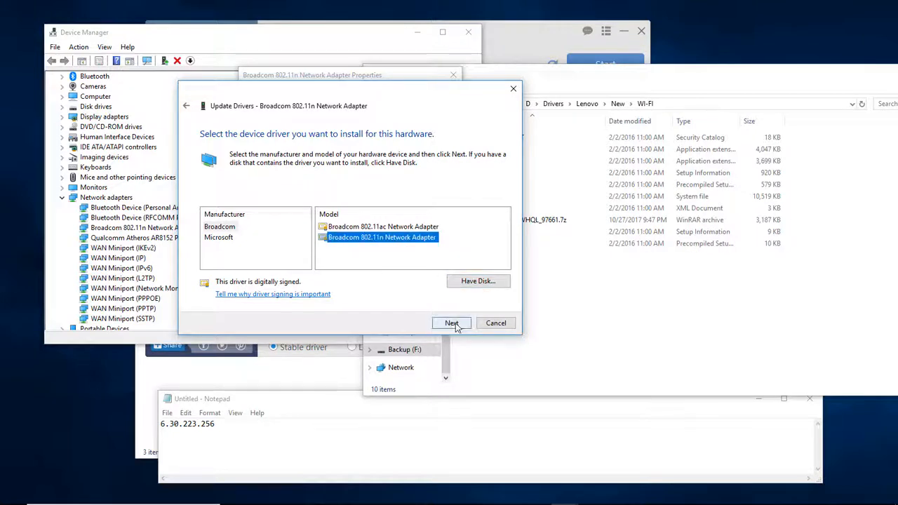
{"action": "left_click", "coordinate": [452, 322]}
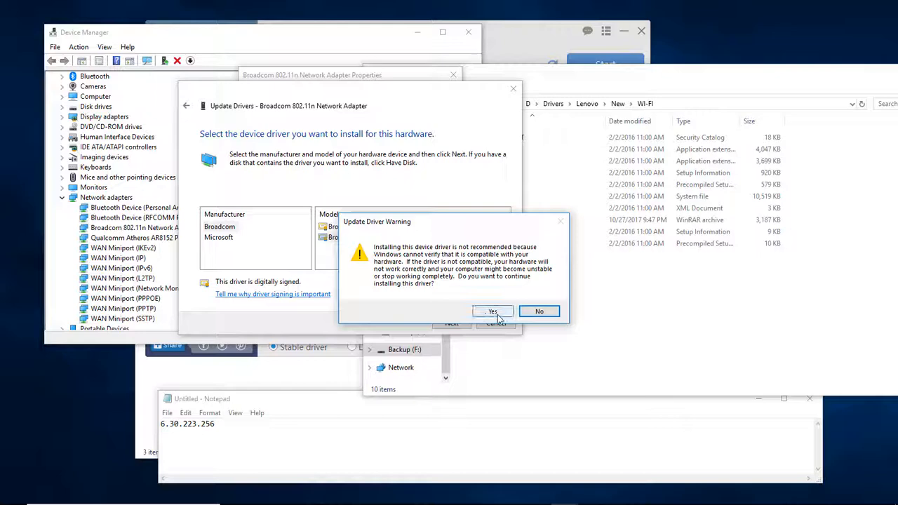
{"action": "left_click", "coordinate": [493, 311]}
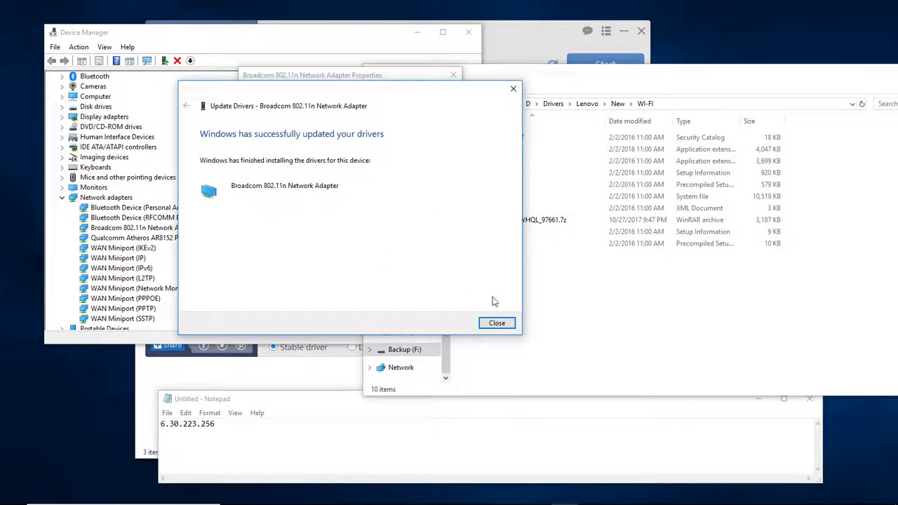
- Confirm the driver now reads 7.35.317.3 against the Notepad note of 6.30.223.256, then close the note
{"action": "left_click", "coordinate": [497, 323]}
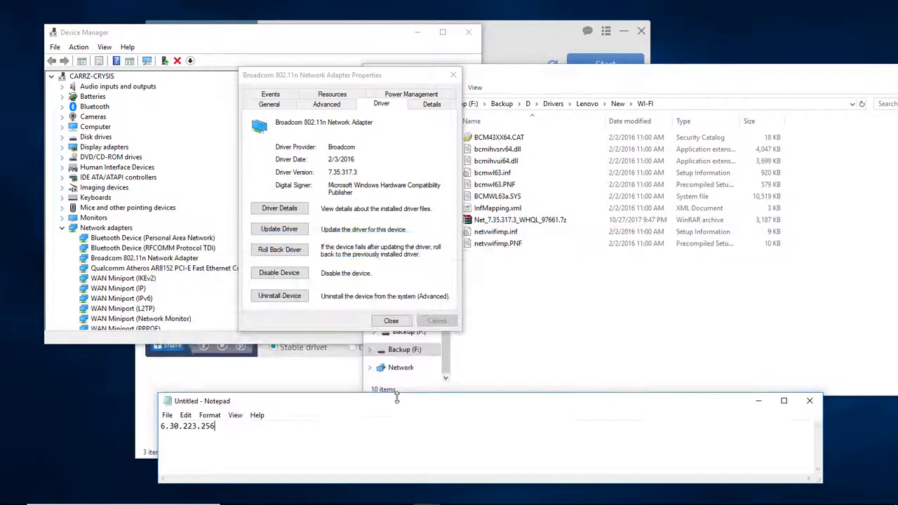
{"action": "left_click_drag", "start_coordinate": [202, 401], "coordinate": [325, 190]}
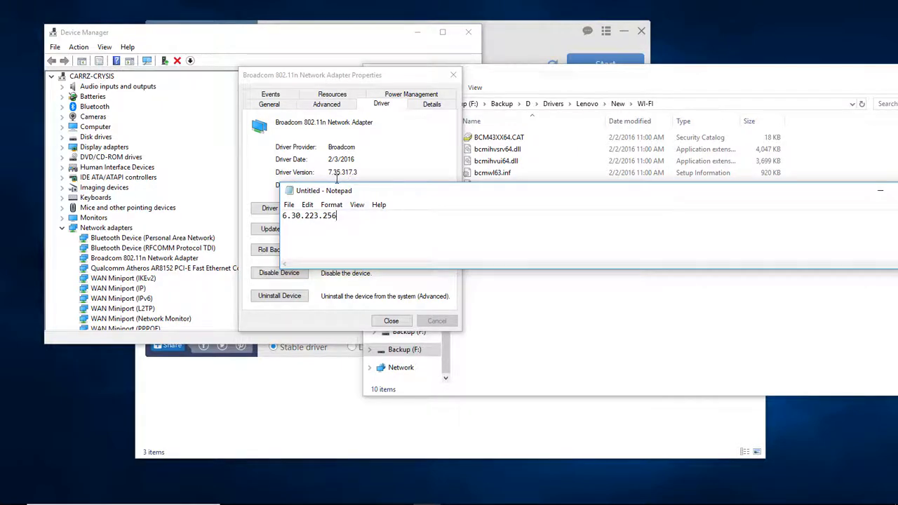
{"action": "mouse_move", "coordinate": [393, 194]}
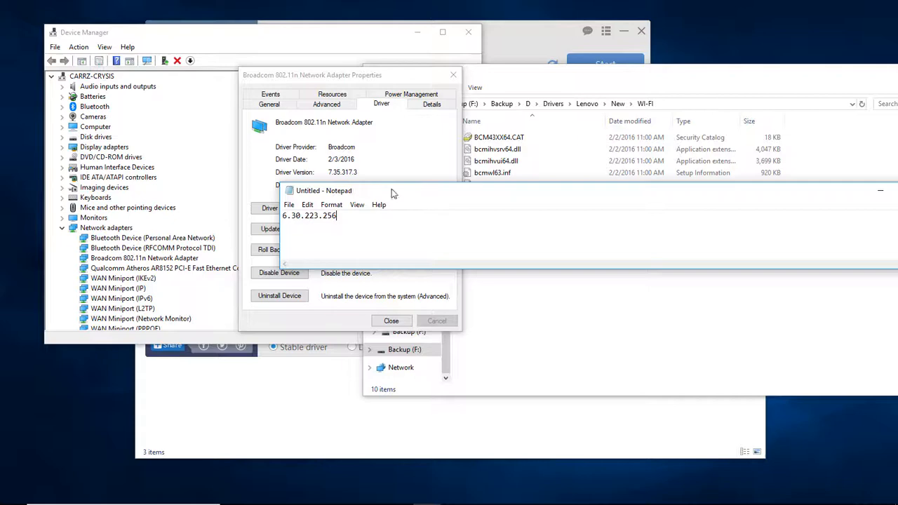
{"action": "left_click", "coordinate": [879, 193]}
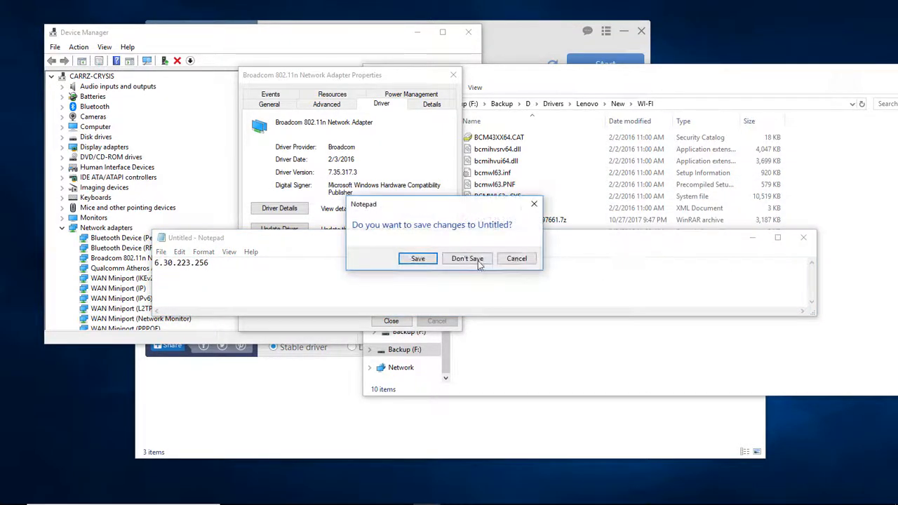
- Discard the Notepad note without saving, leaving the driver properties at 7.35.317.3
{"action": "left_click", "coordinate": [466, 258]}
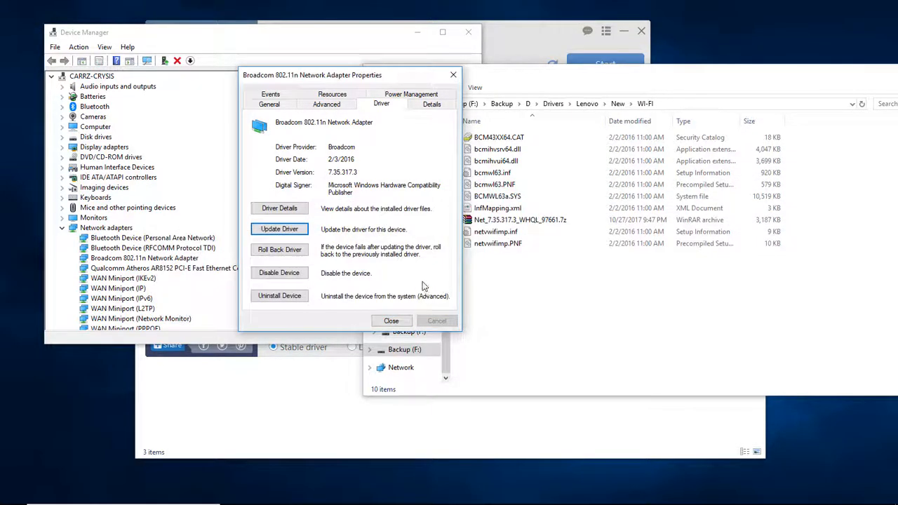
{"action": "mouse_move", "coordinate": [422, 281]}
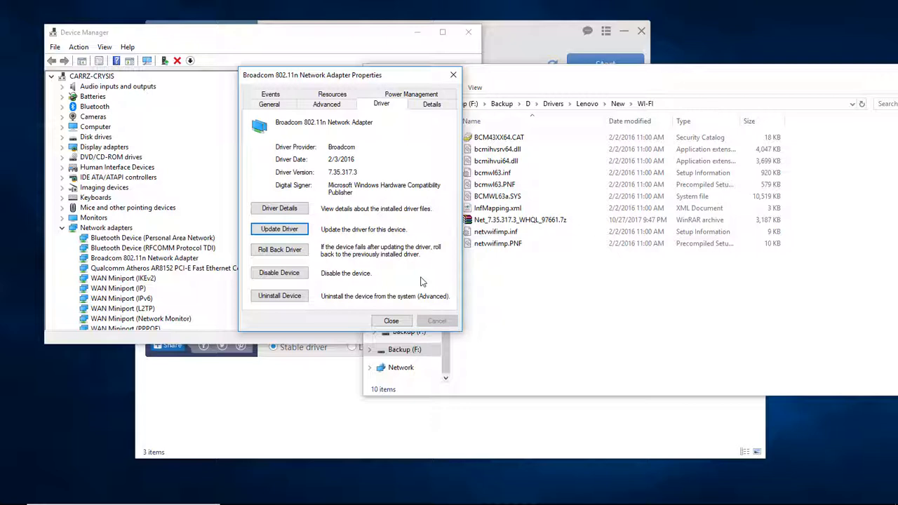
{"action": "mouse_move", "coordinate": [450, 283]}
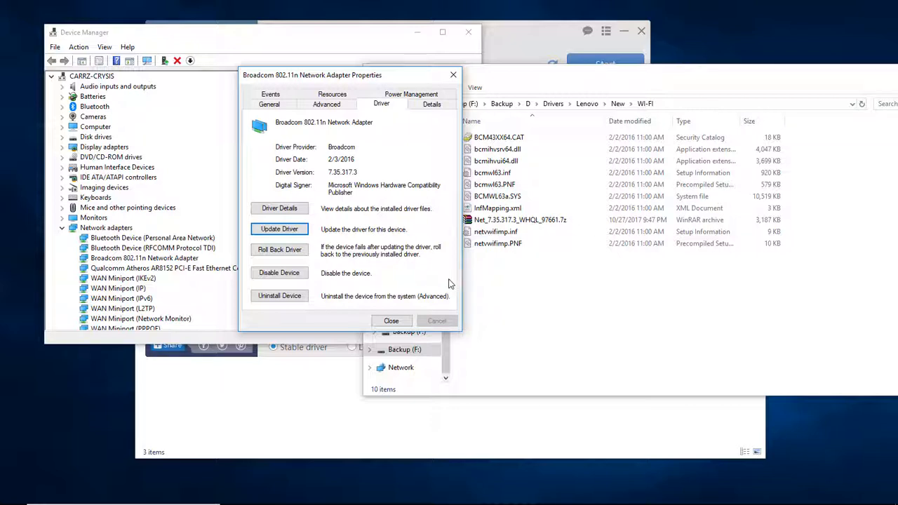